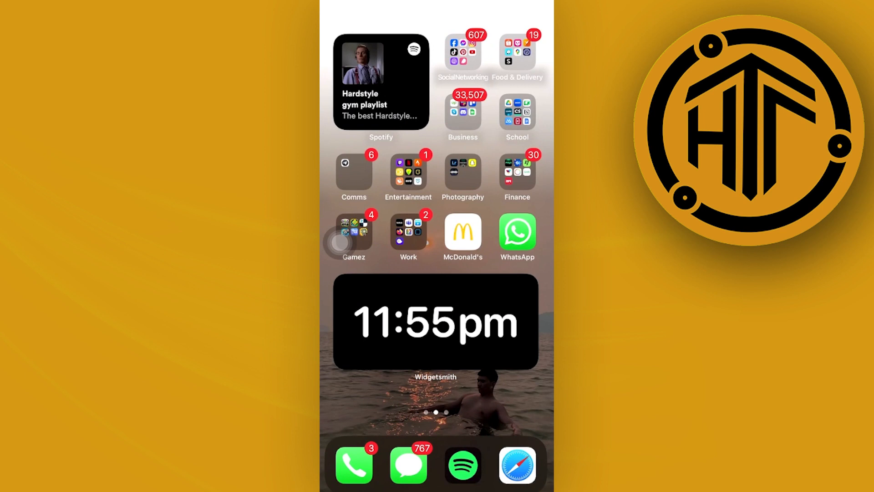
Open the Photography folder containing Lightroom, Fujifilm, Snapchat and WavePad
click(462, 174)
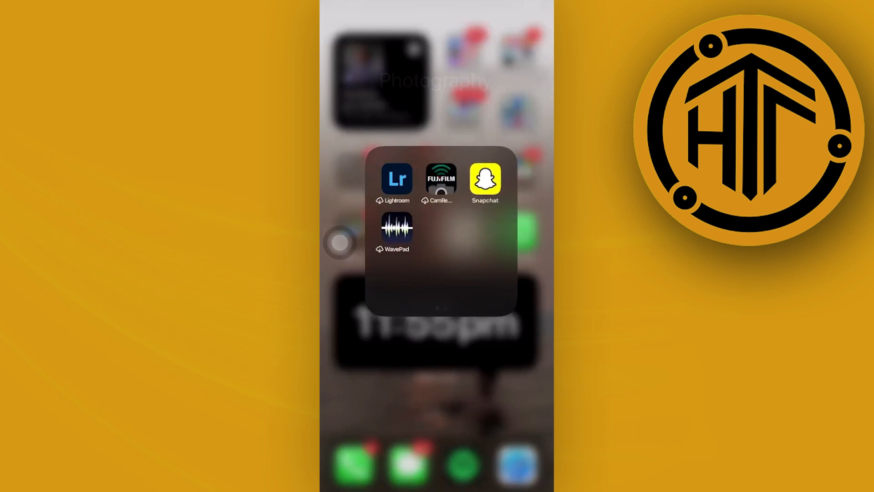
Launch Snapchat and open Settings > Username to show the current username with Change Username
click(485, 178)
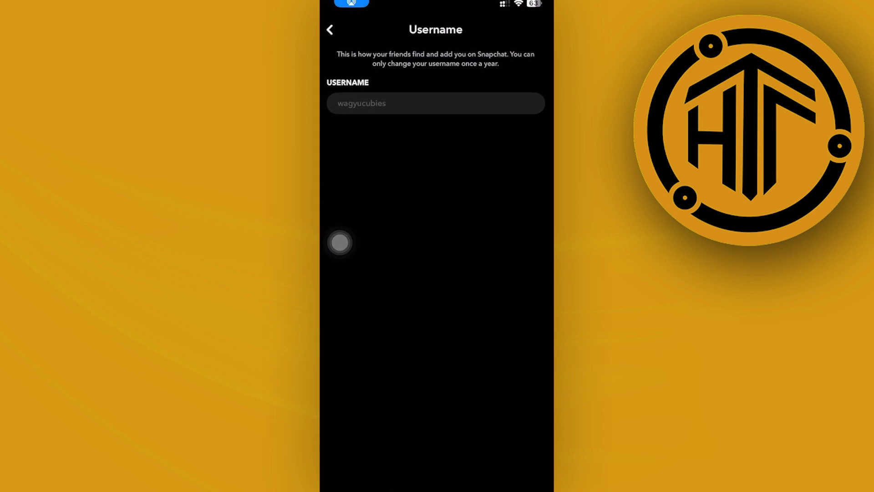
click(432, 102)
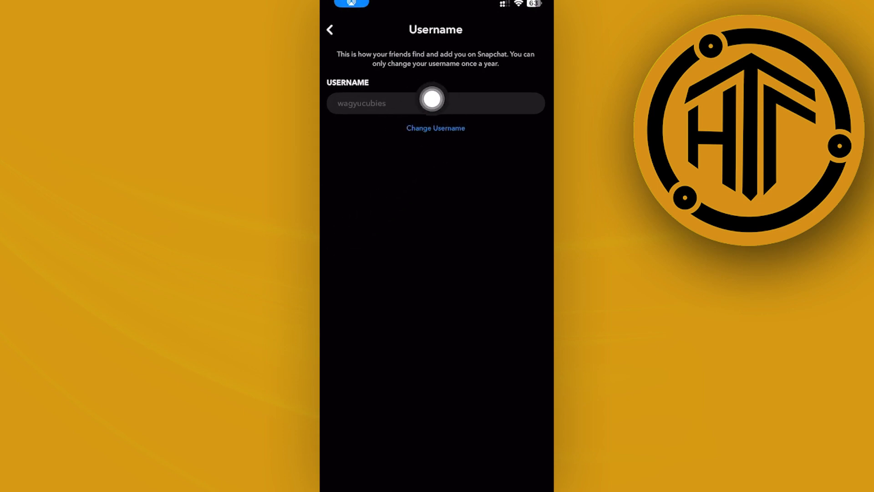
mouse_move(494, 96)
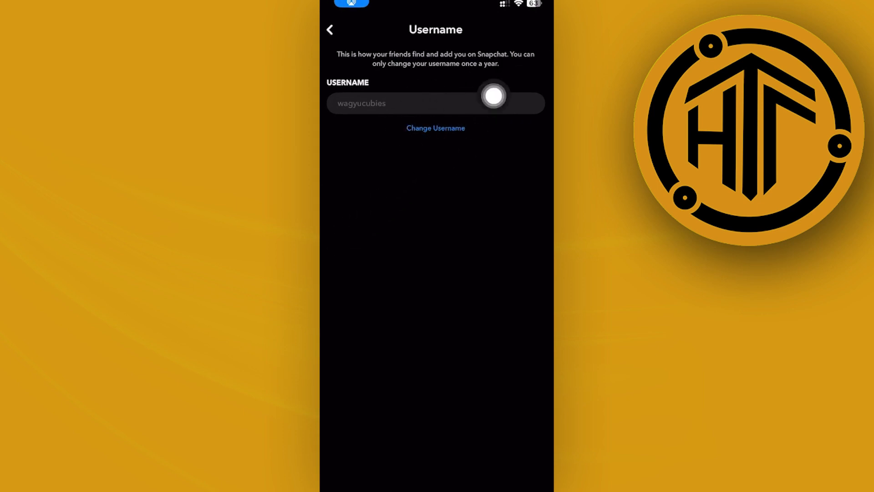
mouse_move(531, 171)
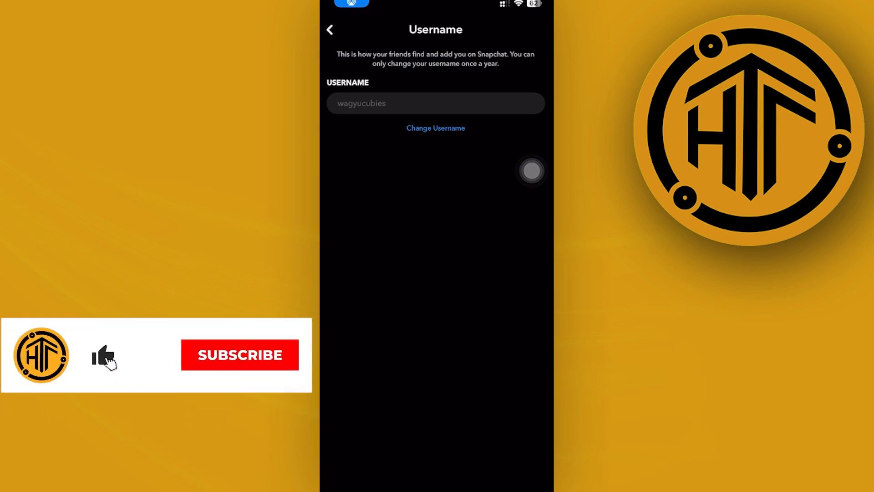
click(240, 355)
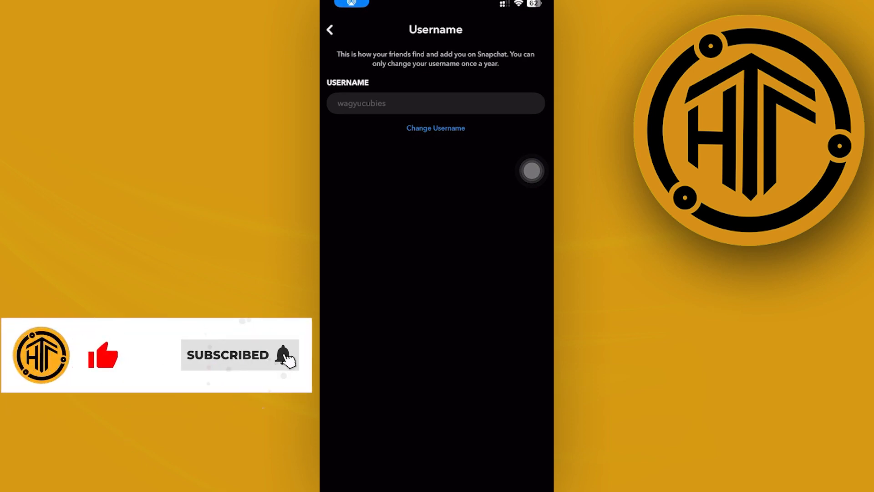